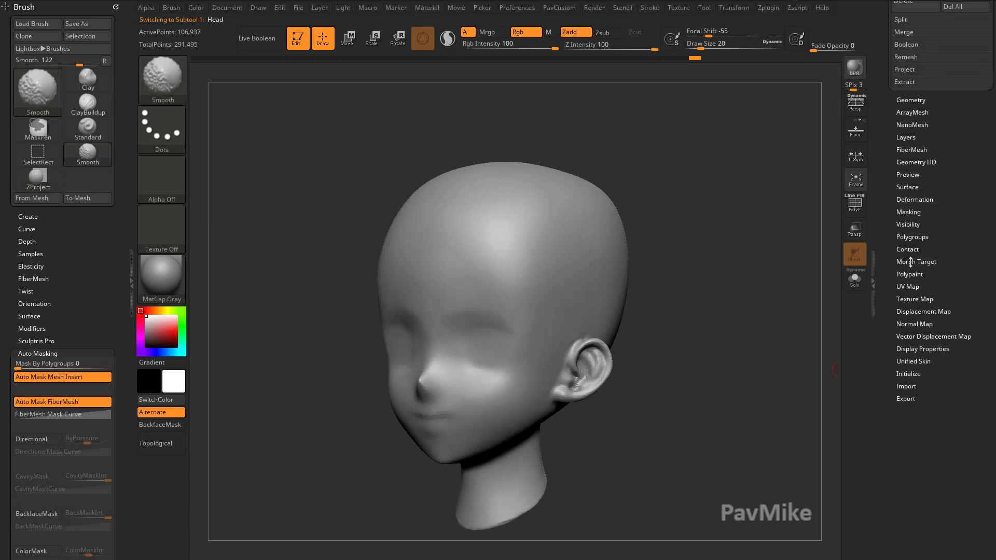
# - Store a morph target, sculpt a ClayTubes stroke on the forehead, then switch back to the plain head
pyautogui.click(917, 261)
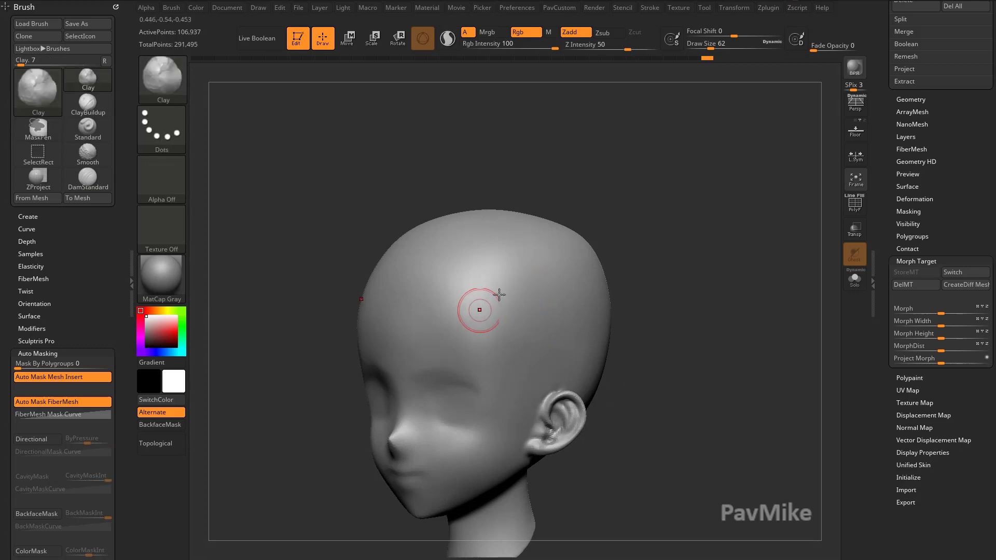
pyautogui.moveTo(480, 311); pyautogui.dragTo(518, 309)
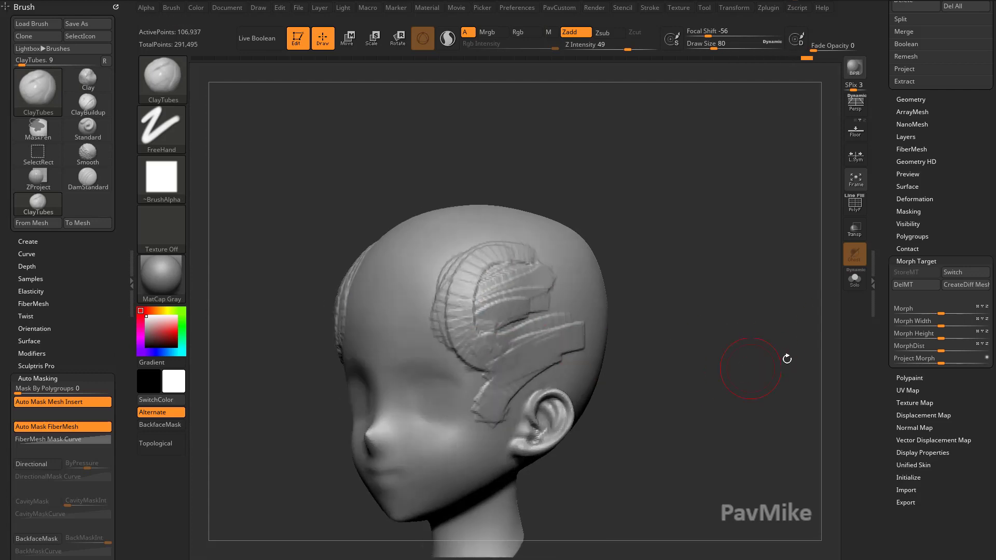
pyautogui.click(964, 272)
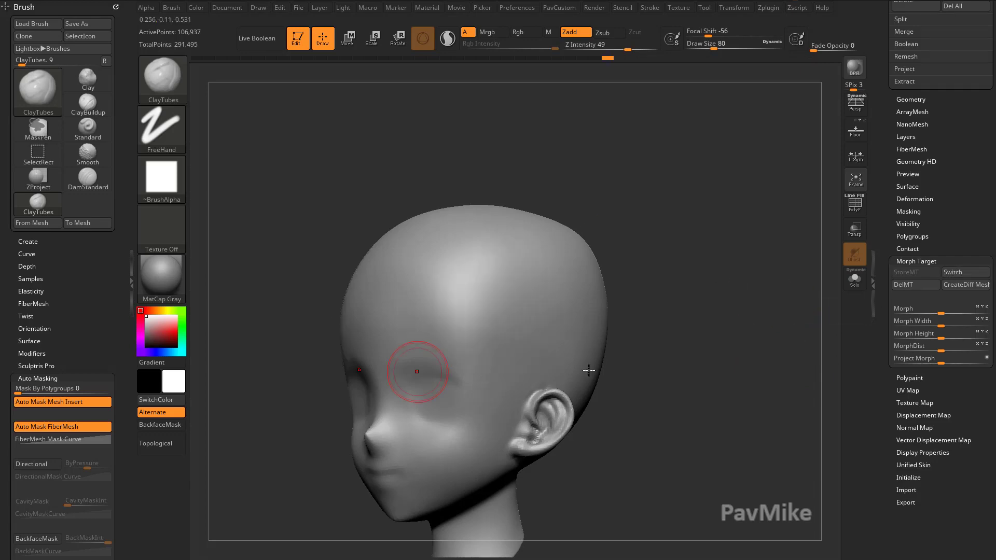
pyautogui.click(38, 93)
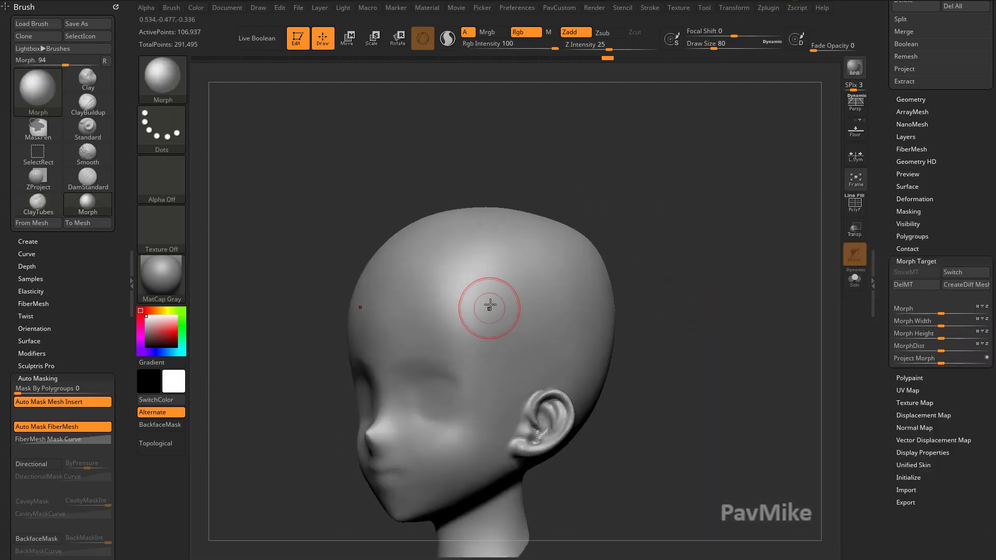
# - Paint part of the stored clay strokes back onto the temple with the Morph brush
pyautogui.moveTo(483, 308); pyautogui.dragTo(575, 297)
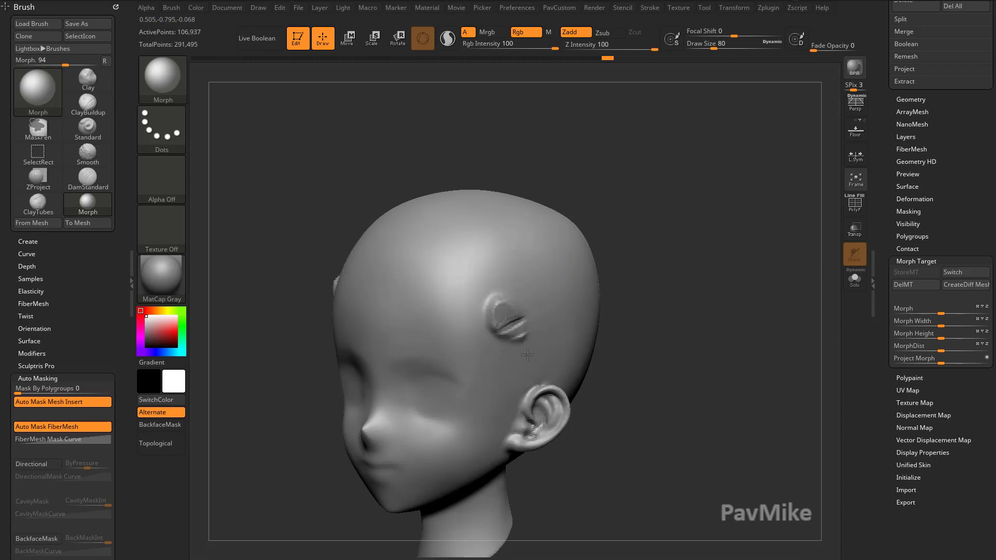
# - Toggle the PolyF wireframe, inspect the temple from the side, and show the DynaMesh geometry settings
pyautogui.click(855, 204)
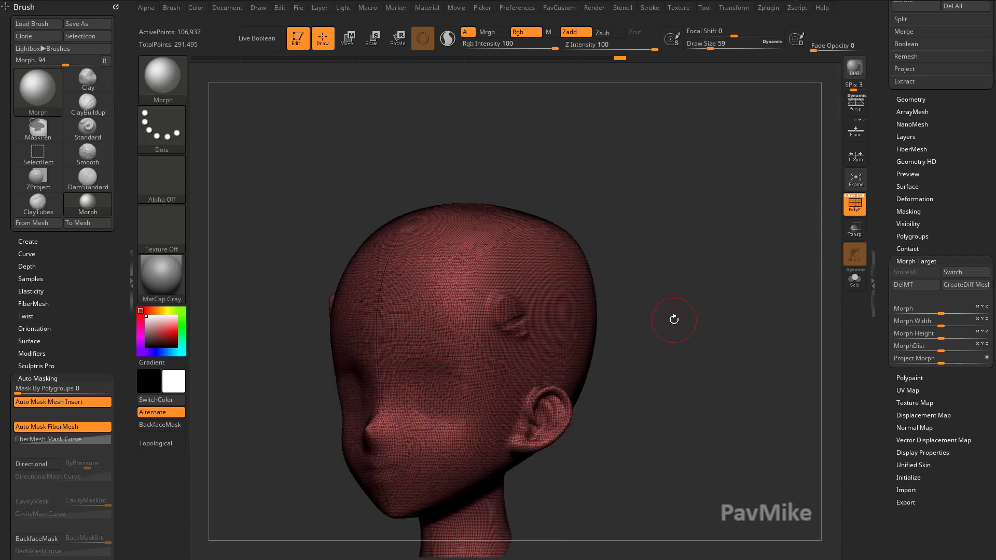
pyautogui.moveTo(674, 320); pyautogui.dragTo(716, 326)
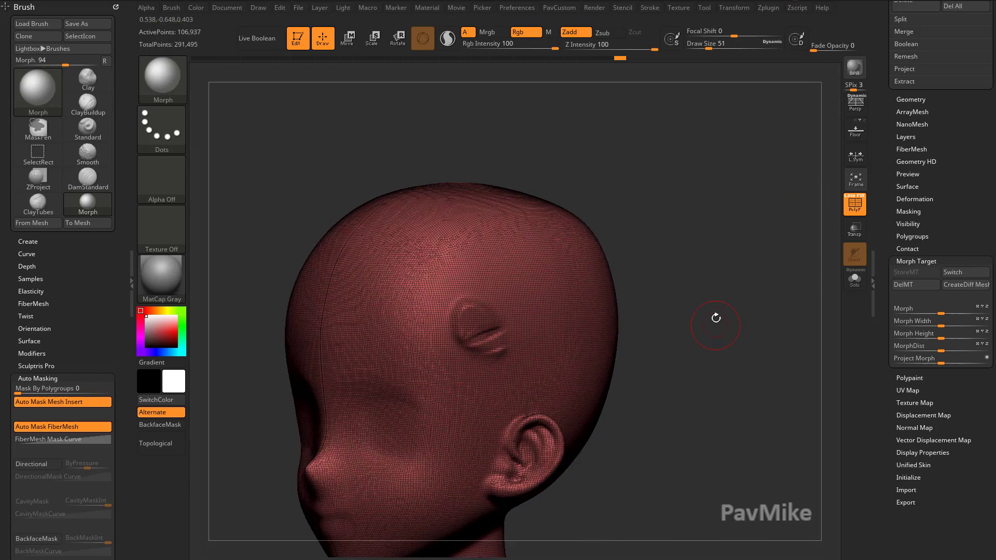
pyautogui.click(88, 155)
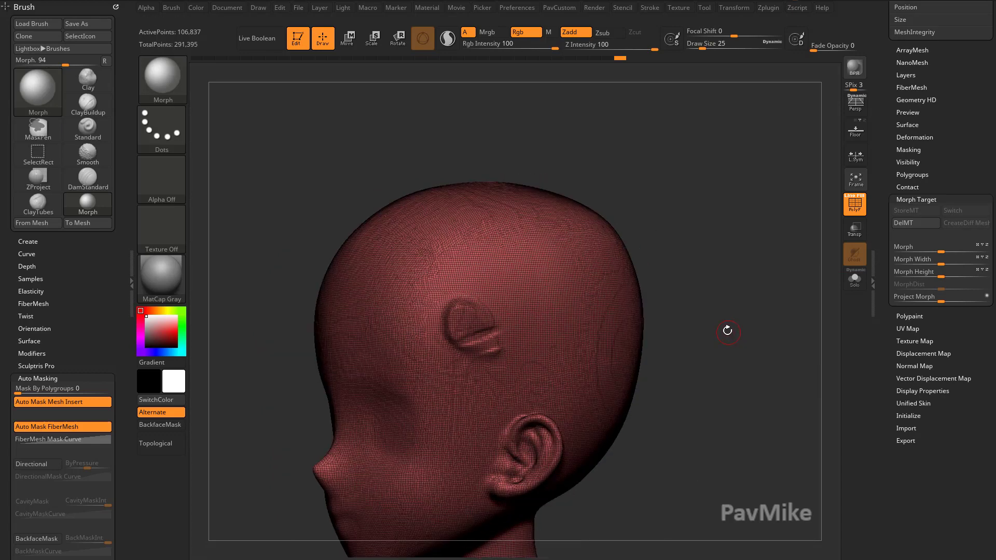
pyautogui.moveTo(728, 331); pyautogui.dragTo(743, 337)
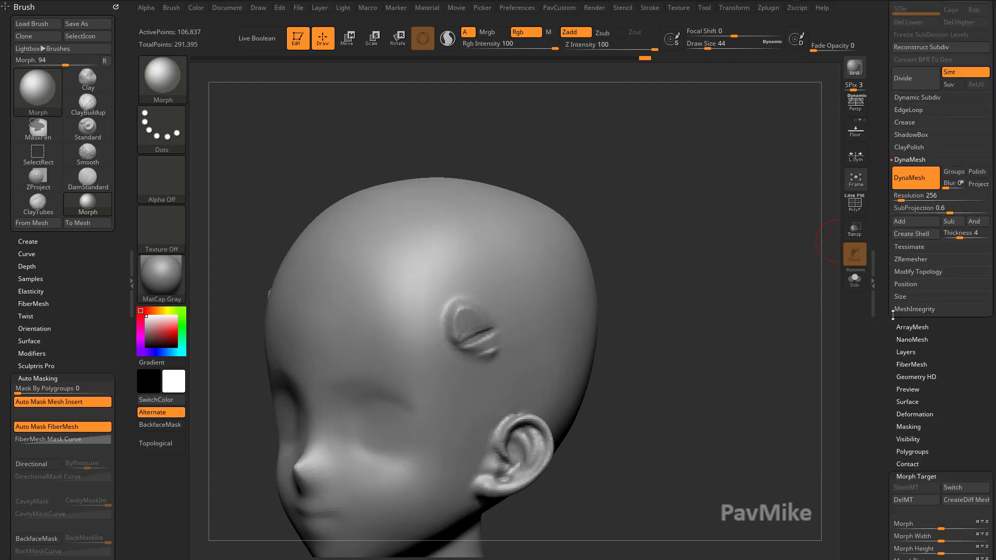
# - Open the Zplugin menu and the Subtool list with the Head and DetailEar pieces
pyautogui.click(768, 6)
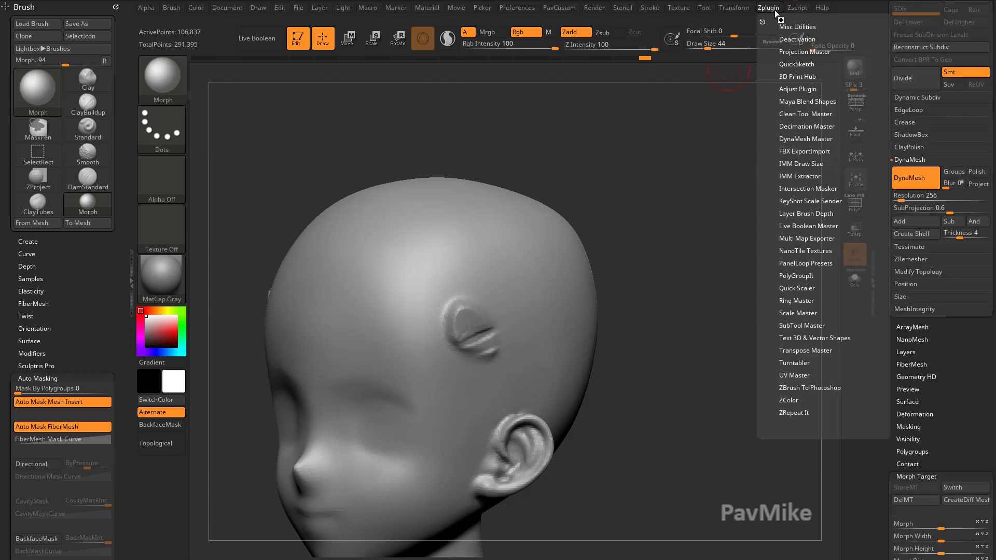
pyautogui.click(808, 102)
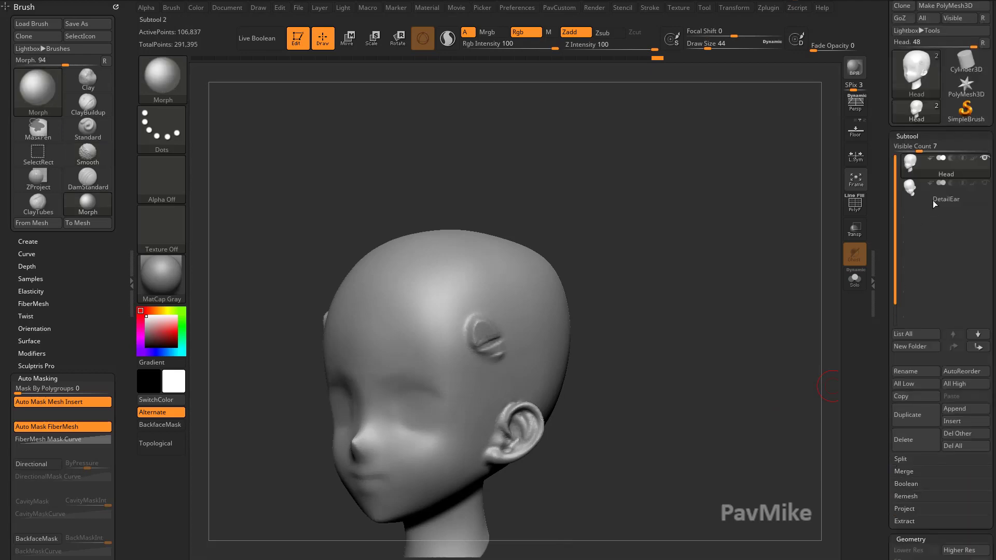
# - Make Head the active subtool and flatten the temple bump with the ZProject brush
pyautogui.click(945, 199)
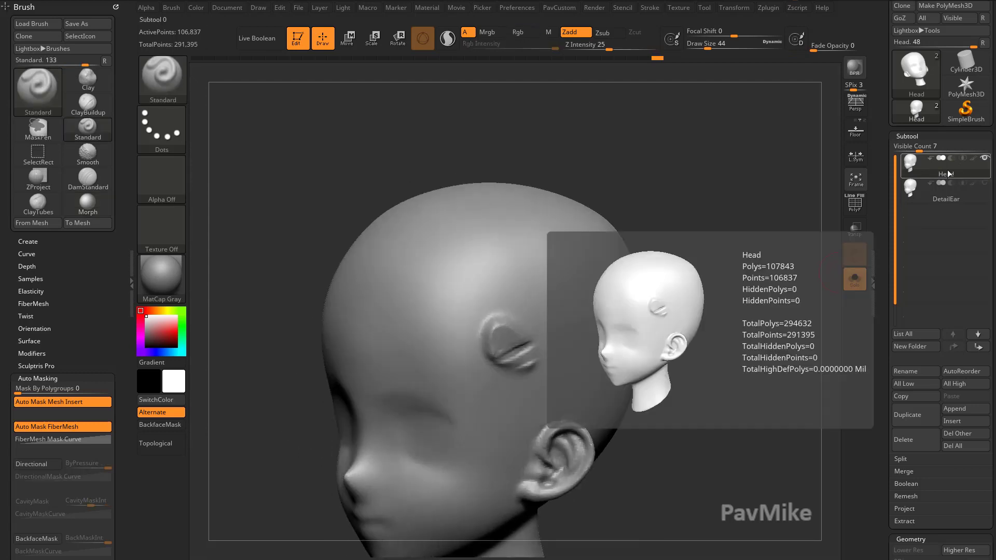
pyautogui.click(854, 280)
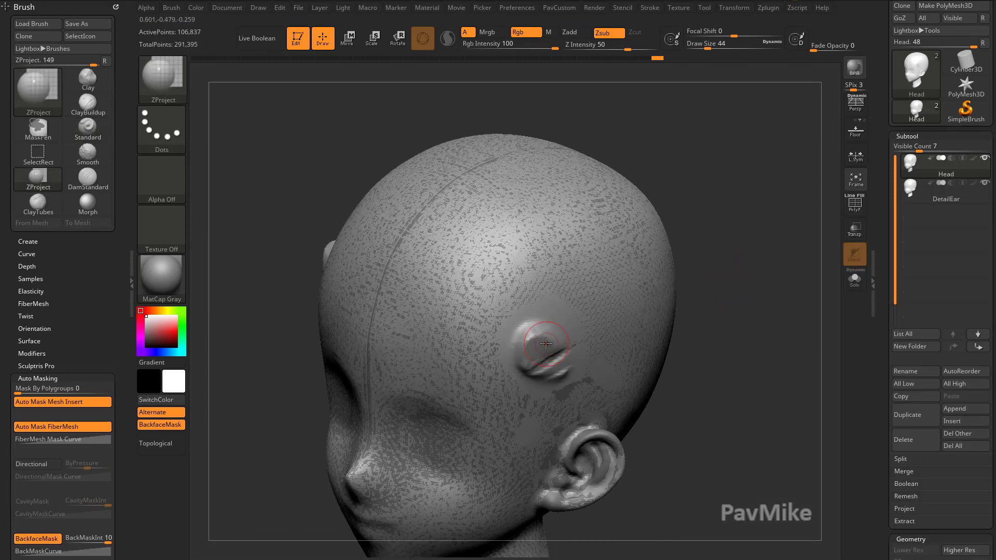
pyautogui.moveTo(543, 345); pyautogui.dragTo(538, 371)
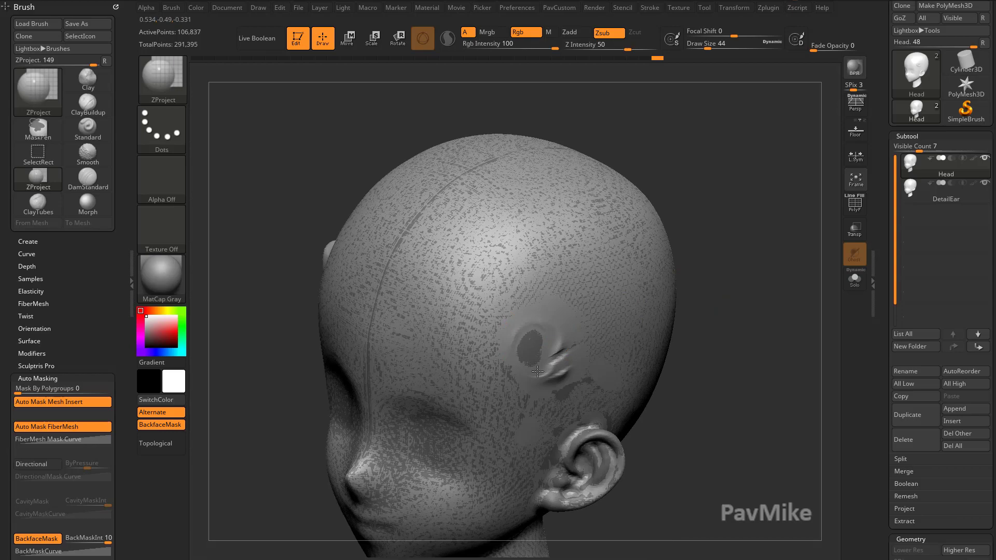
# - View the head solo with wireframe, face the temple, and flatten the bump's remaining outline
pyautogui.click(854, 204)
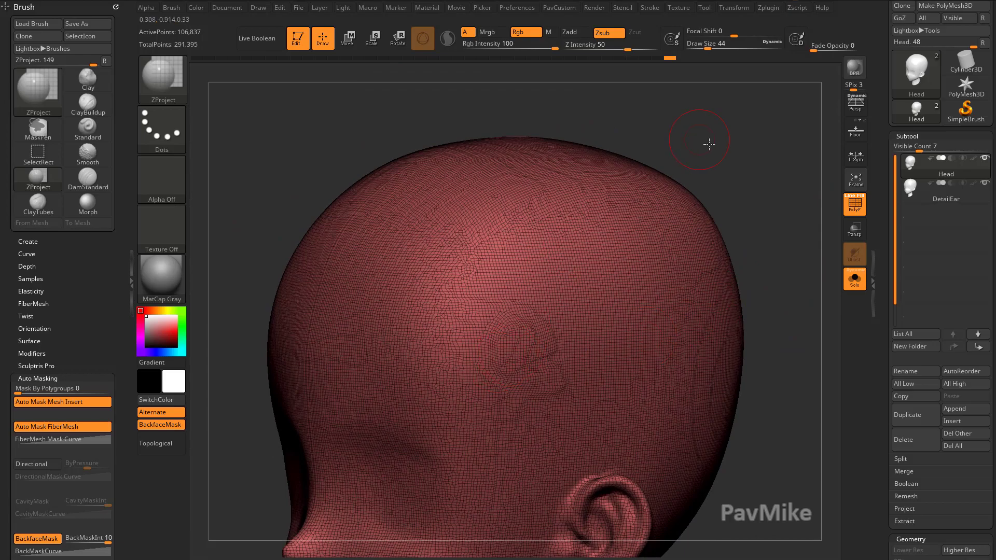
pyautogui.moveTo(699, 141); pyautogui.dragTo(529, 336)
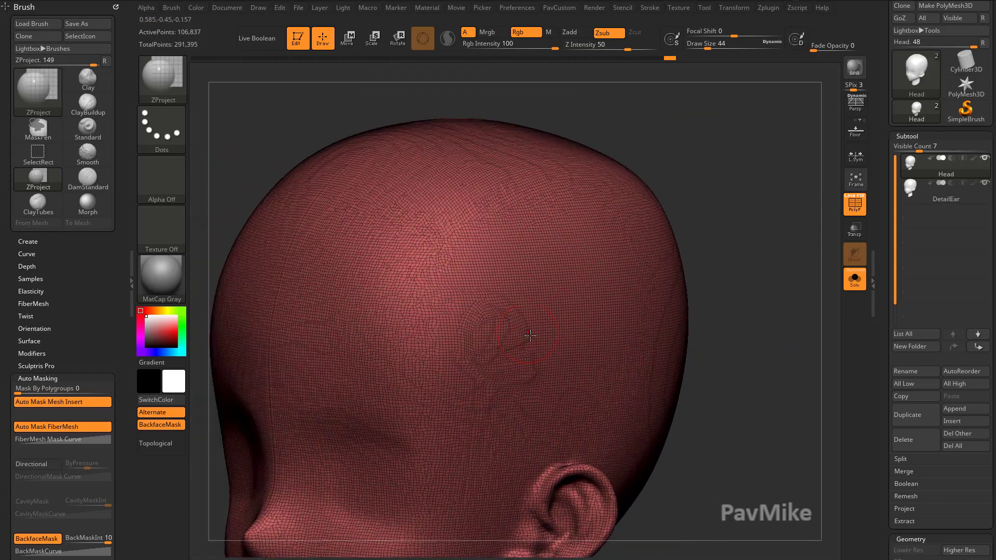
pyautogui.moveTo(527, 334); pyautogui.dragTo(750, 327)
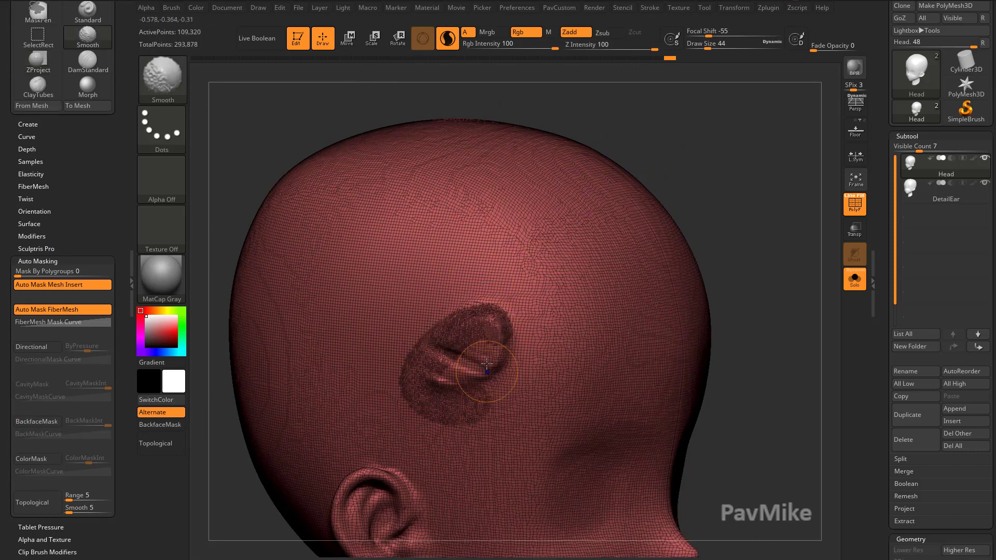
# - Smooth down the raised patch at the temple with the Smooth brush
pyautogui.moveTo(486, 365); pyautogui.dragTo(451, 341)
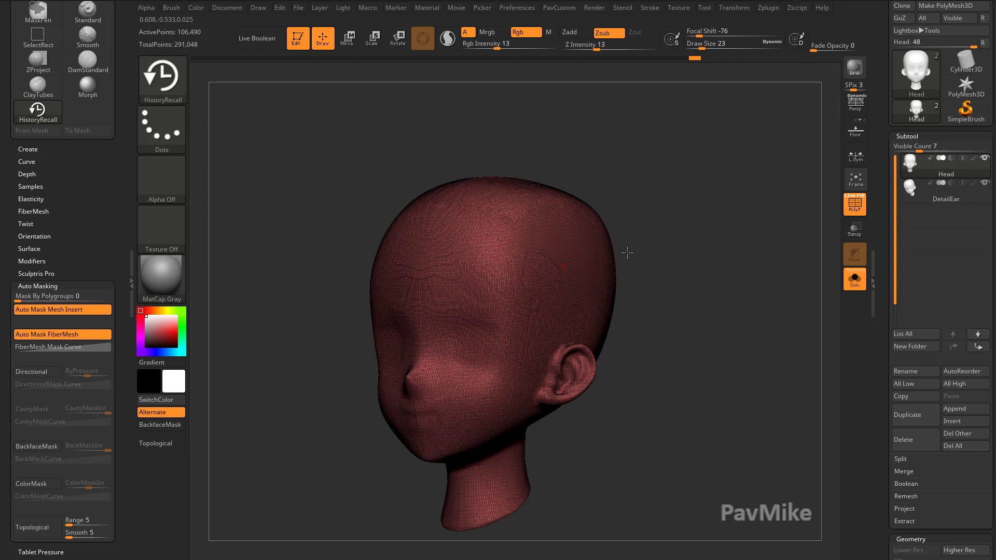
# - Restore the earlier temple surface, then rotate the solid head to view it
pyautogui.moveTo(627, 253); pyautogui.dragTo(761, 271)
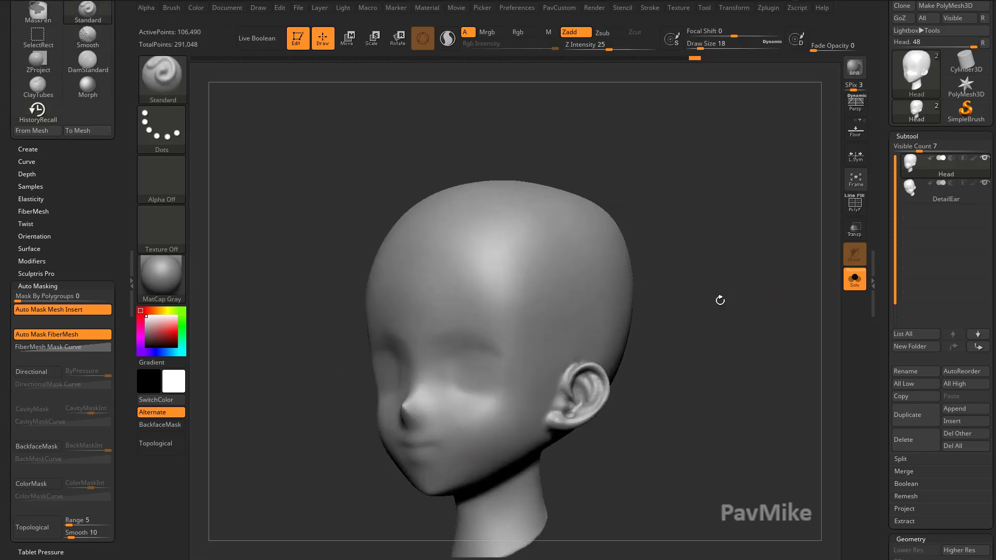
pyautogui.moveTo(719, 300); pyautogui.dragTo(747, 258)
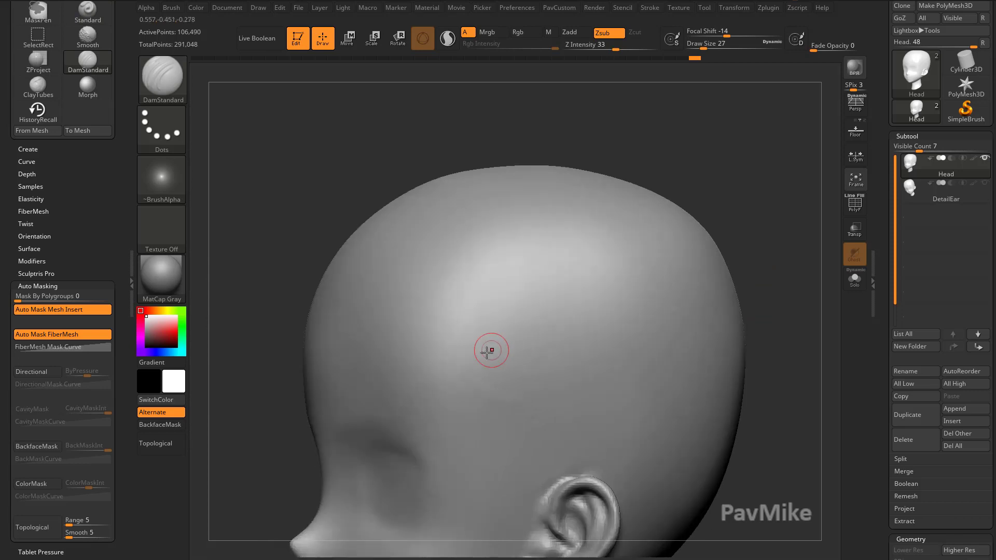
# - Carve a long DamStandard scar groove across the head and brush one section back with HistoryRecall
pyautogui.moveTo(491, 350); pyautogui.dragTo(676, 305)
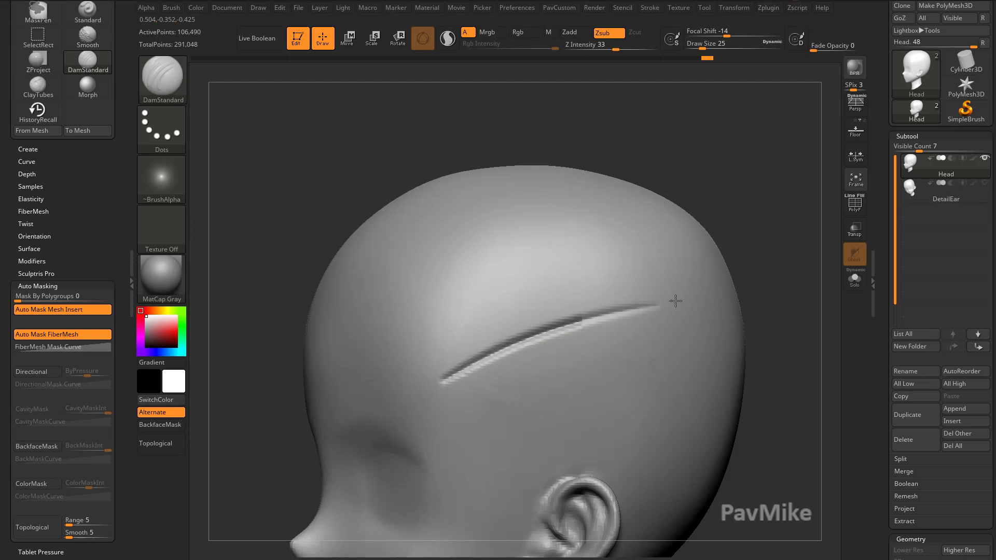
pyautogui.moveTo(675, 301); pyautogui.dragTo(538, 327)
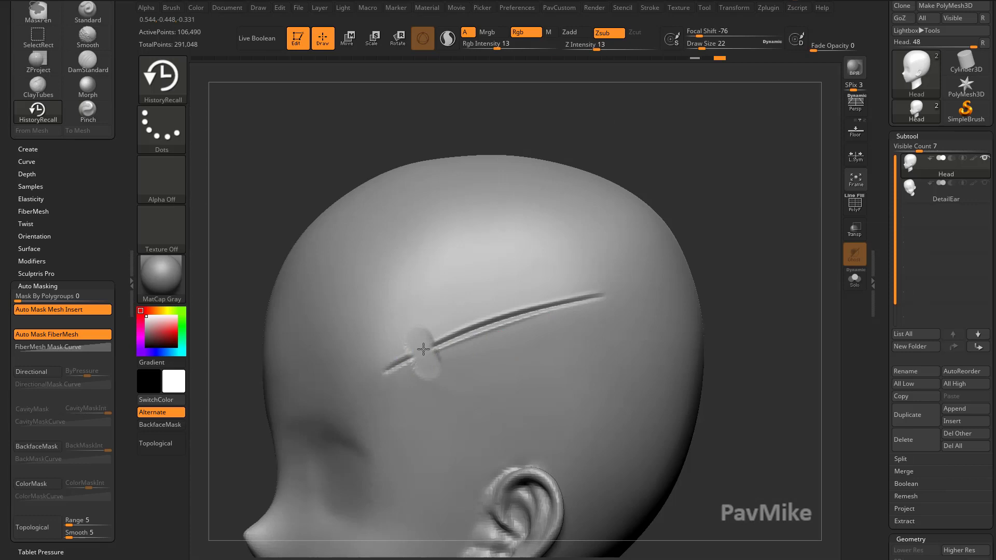
# - Erase the scar between stitches with HistoryRecall, leaving four separate dashes, and inspect them
pyautogui.moveTo(422, 349); pyautogui.dragTo(561, 309)
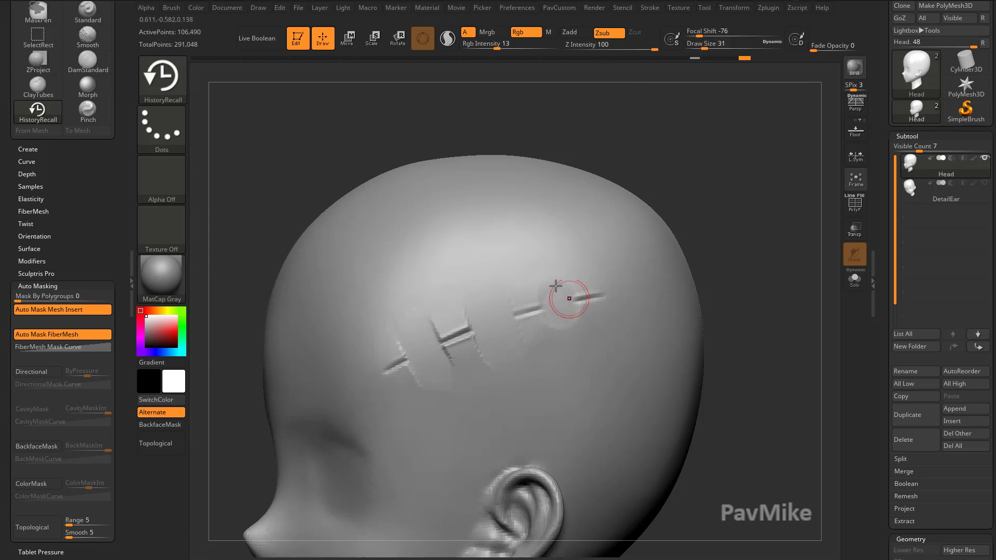
pyautogui.moveTo(556, 299); pyautogui.dragTo(707, 275)
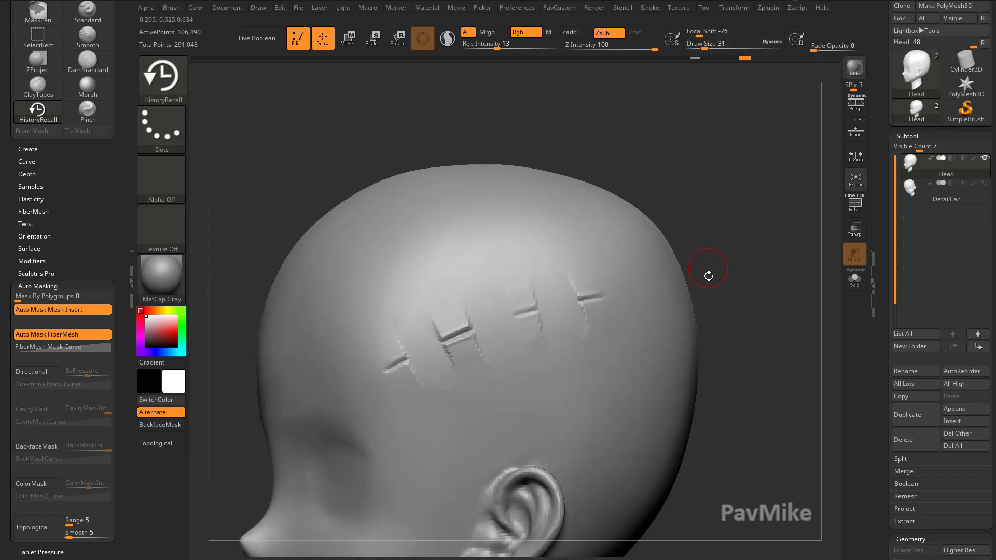
pyautogui.moveTo(707, 275); pyautogui.dragTo(526, 323)
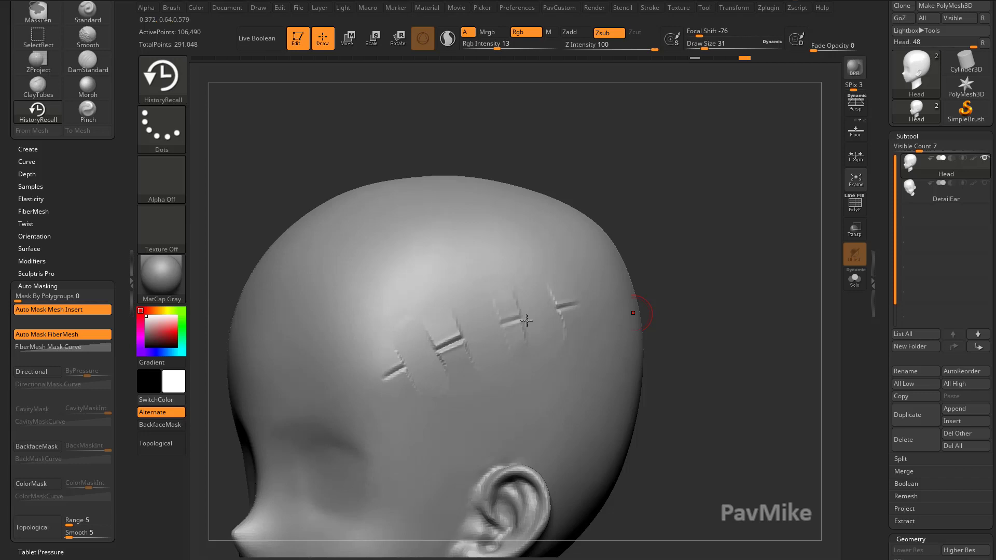